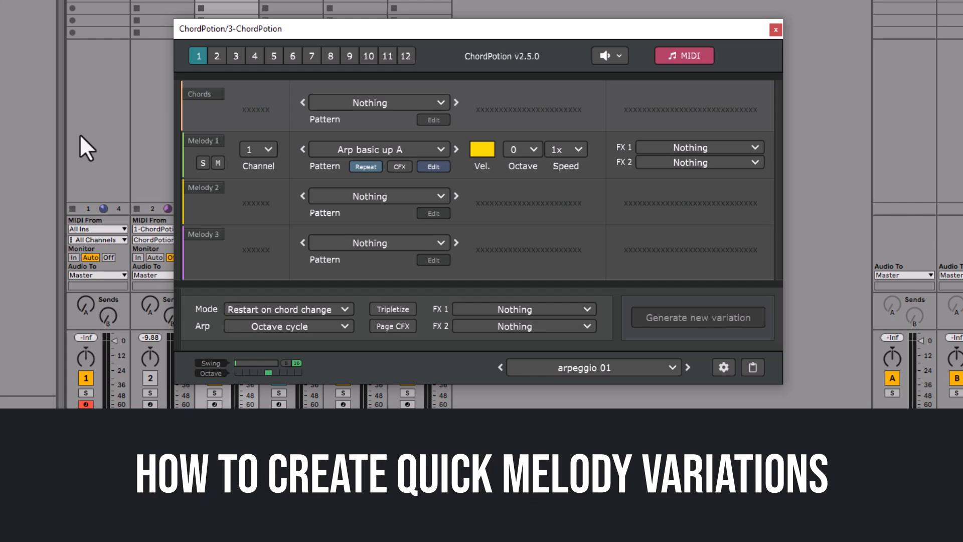
Step: Start Melody 1's pattern over as an empty 8-step sequence
{"action": "left_click", "coordinate": [433, 167]}
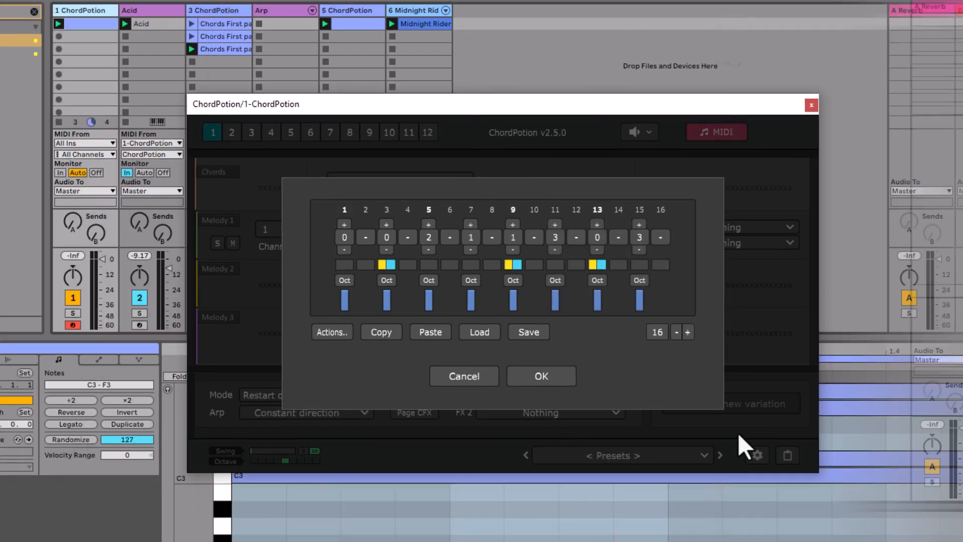
{"action": "left_click", "coordinate": [331, 332]}
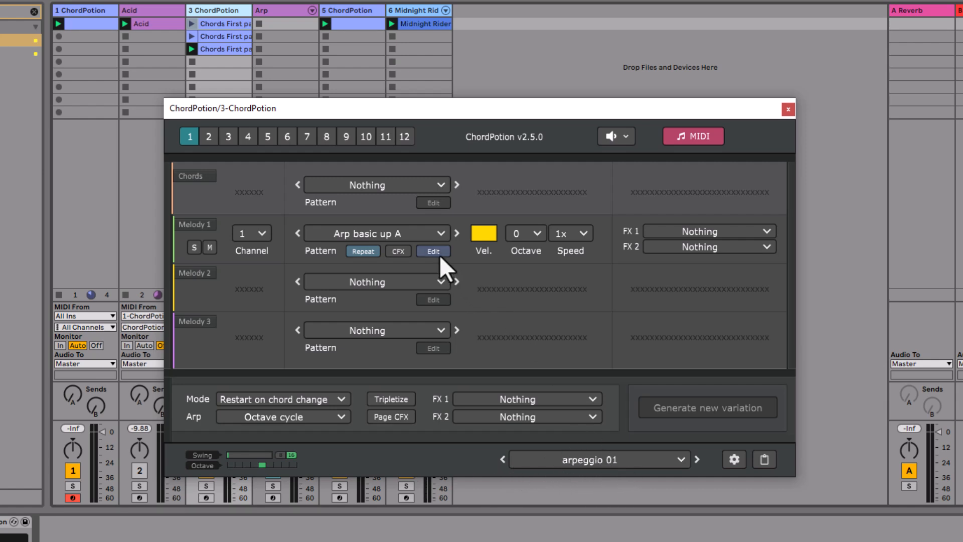
{"action": "left_click", "coordinate": [432, 250]}
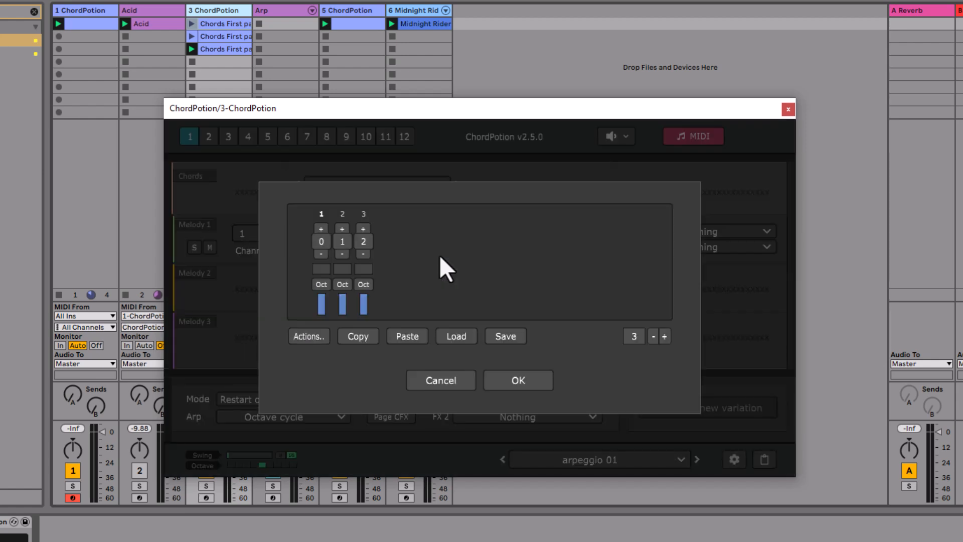
{"action": "mouse_move", "coordinate": [350, 254]}
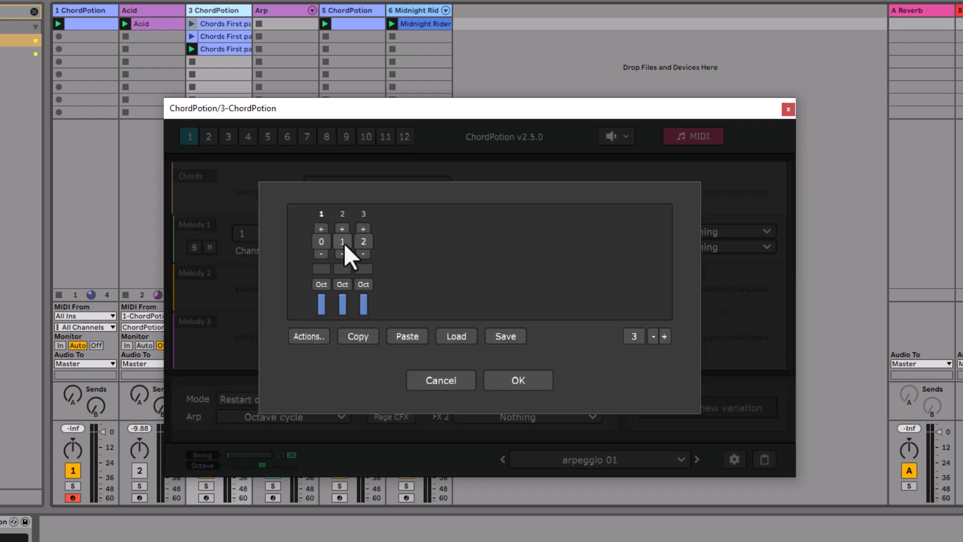
{"action": "left_click", "coordinate": [653, 336]}
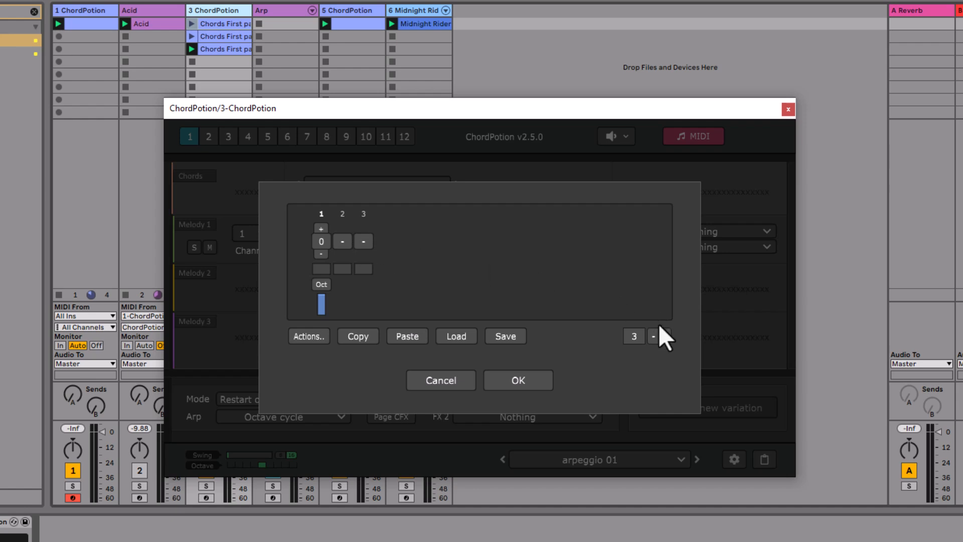
{"action": "left_click", "coordinate": [653, 336]}
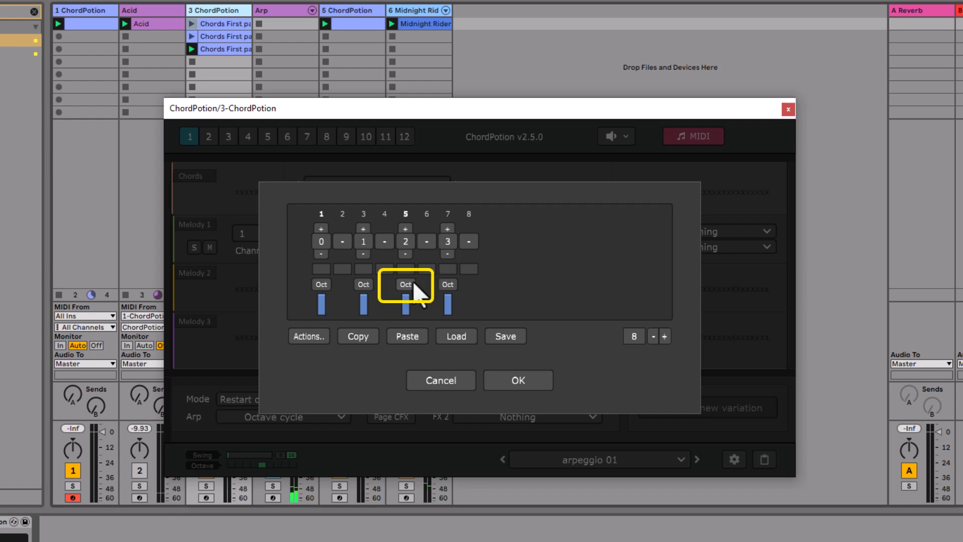
Step: Enter notes 0, 1, 2, 3 on every other step and raise step 5 to octave 1
{"action": "left_click", "coordinate": [404, 284]}
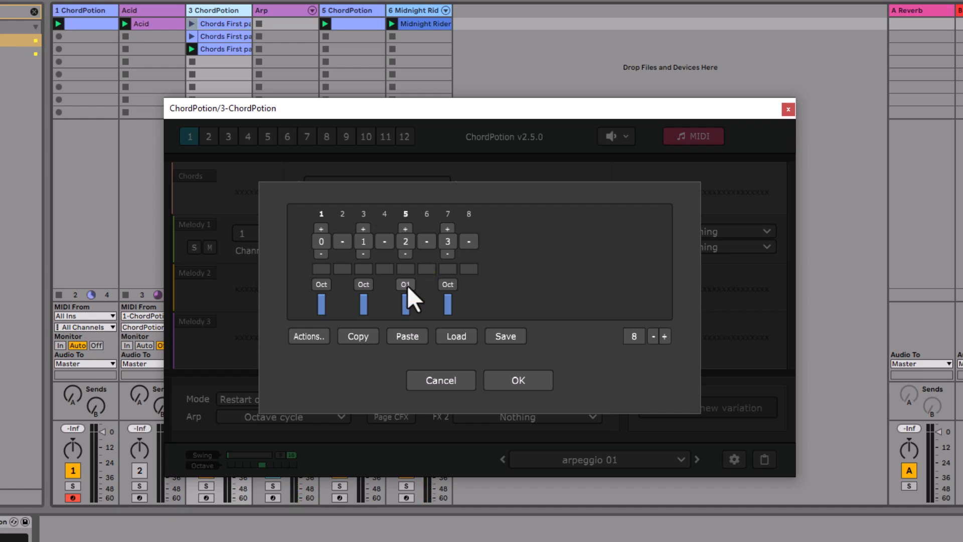
{"action": "left_click", "coordinate": [692, 136]}
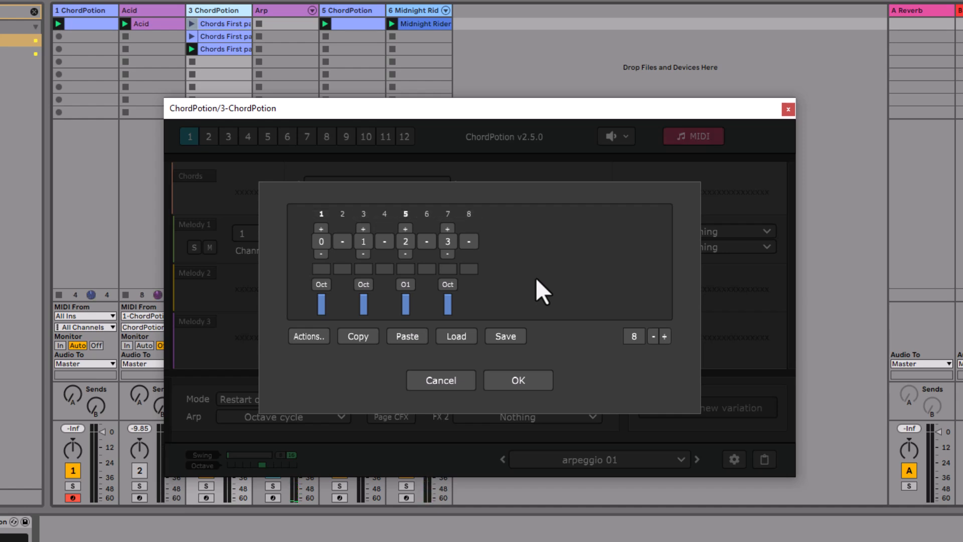
{"action": "mouse_move", "coordinate": [531, 289]}
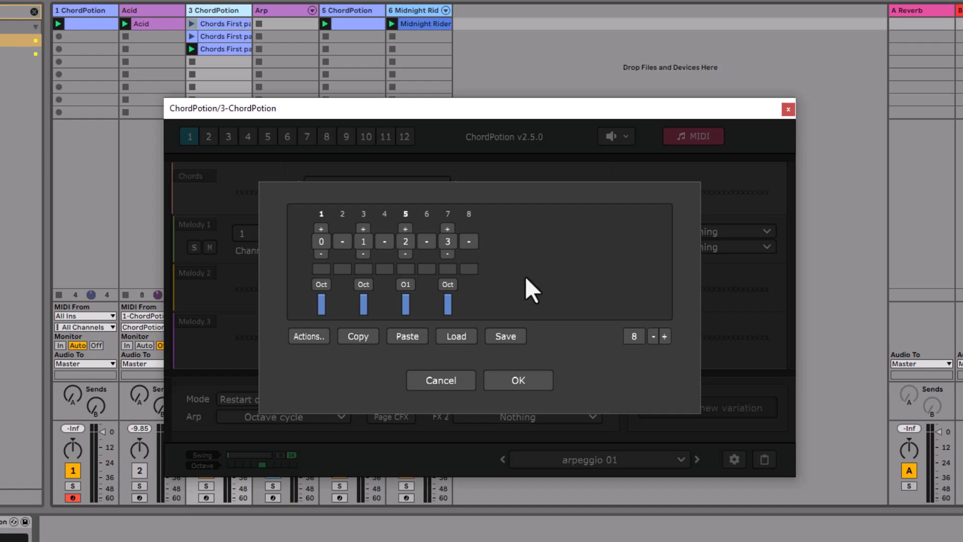
{"action": "mouse_move", "coordinate": [322, 374]}
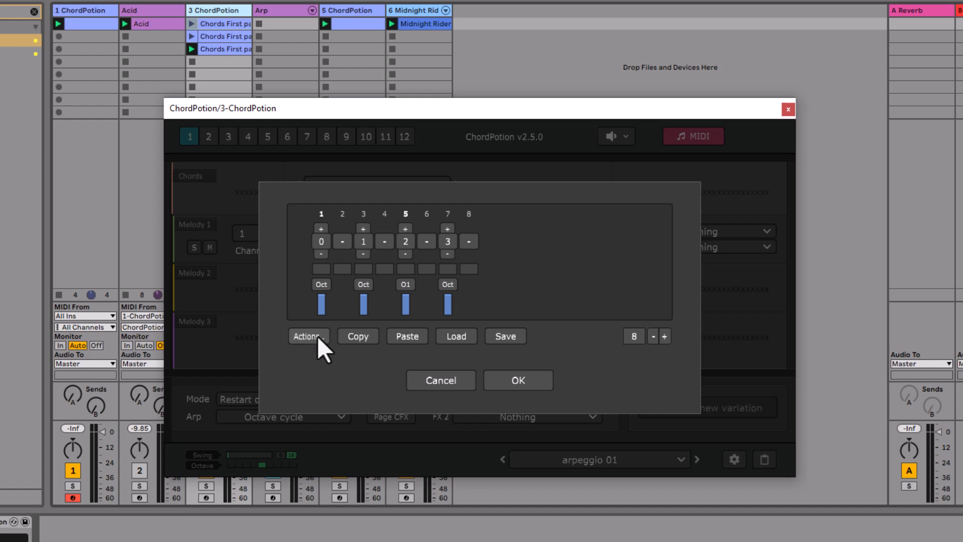
Step: Shuffle the note values via Actions until the steps read 2, 1, 0, 3
{"action": "left_click", "coordinate": [306, 336]}
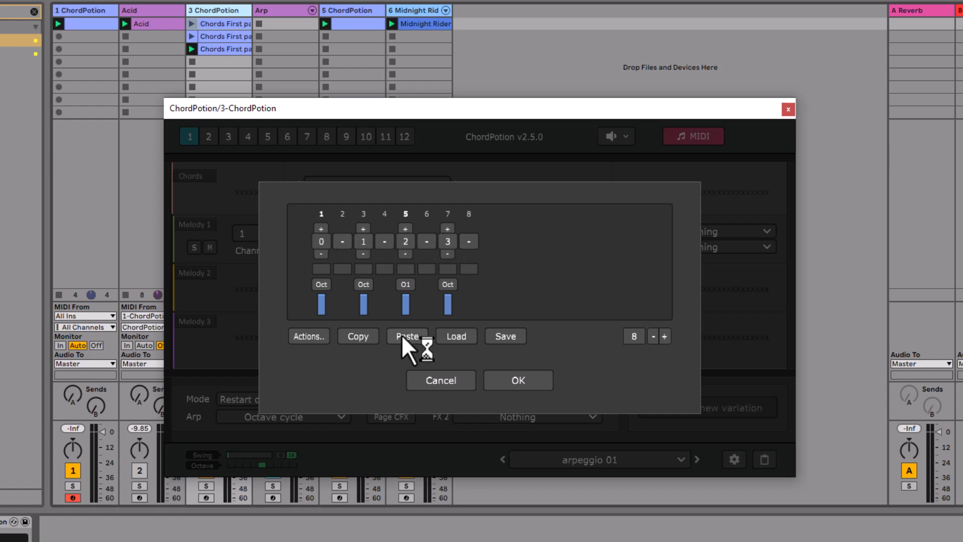
{"action": "mouse_move", "coordinate": [325, 356]}
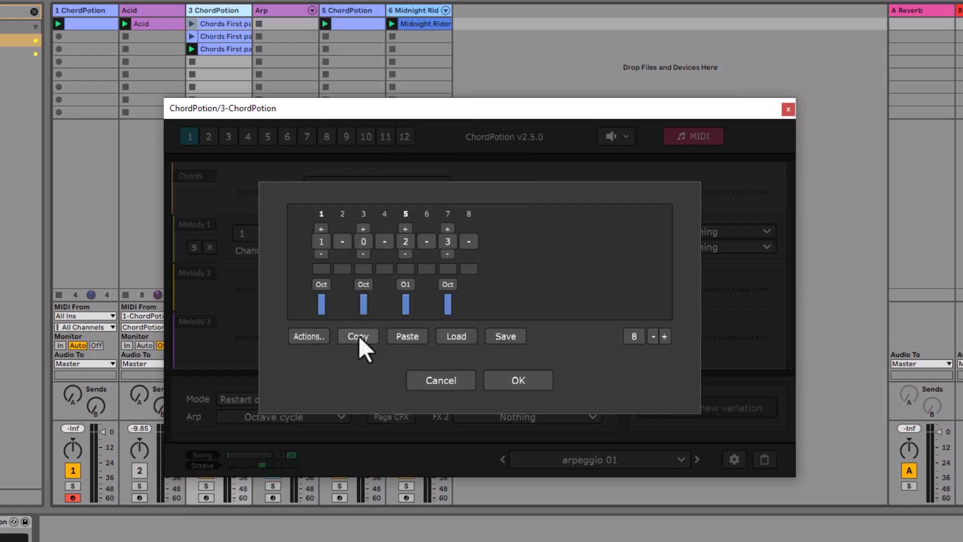
{"action": "left_click", "coordinate": [356, 336]}
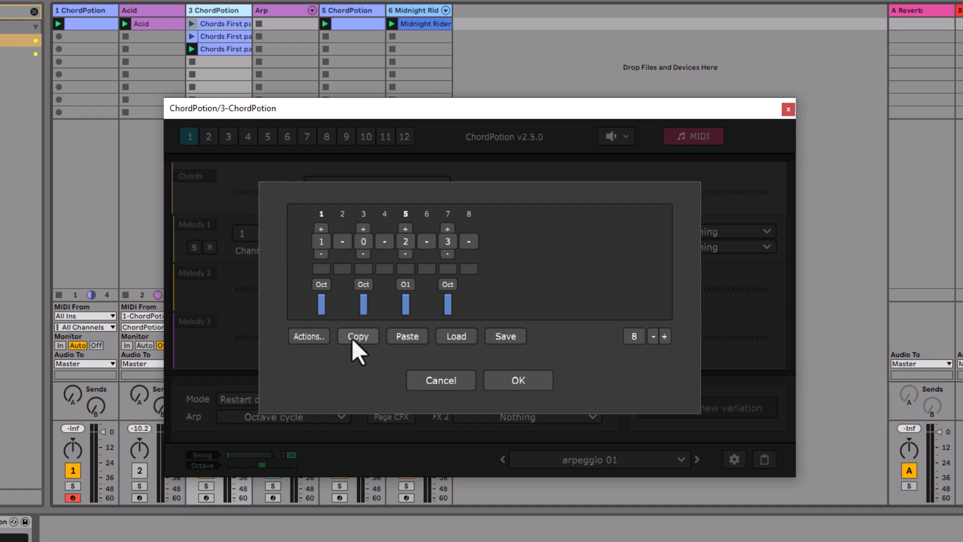
{"action": "left_click", "coordinate": [692, 136]}
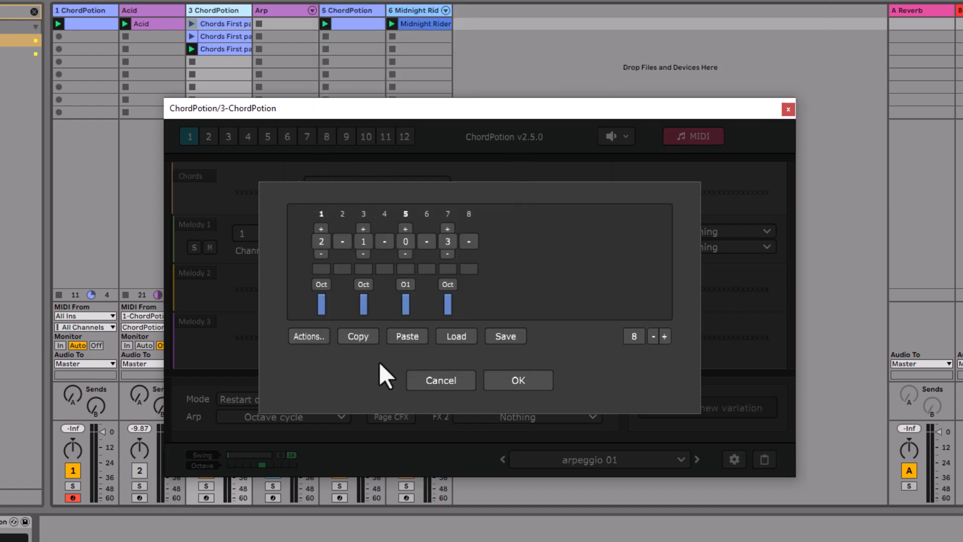
{"action": "mouse_move", "coordinate": [332, 355]}
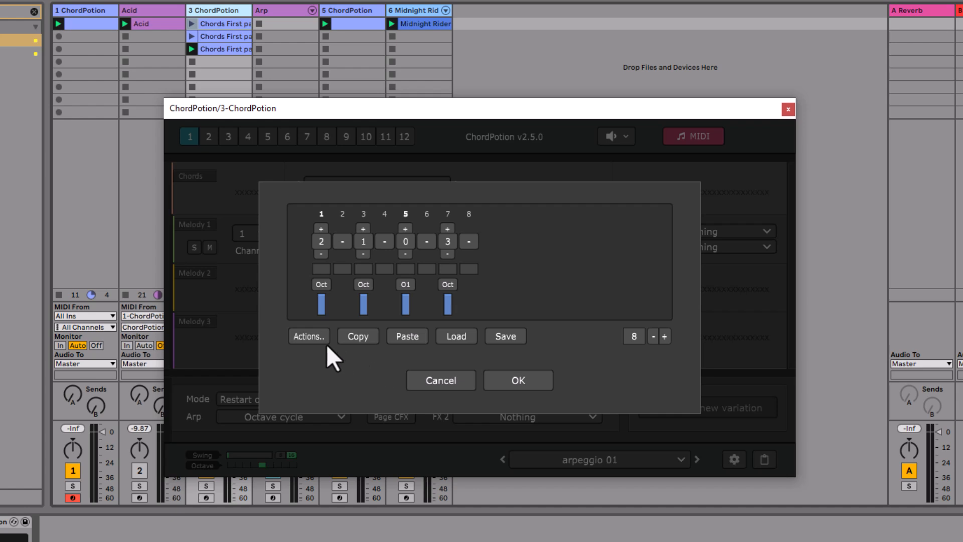
Step: Shuffle the pattern's octaves, then show steps 17–32 of the 5-ChordPotion 32-step pattern
{"action": "left_click", "coordinate": [308, 336]}
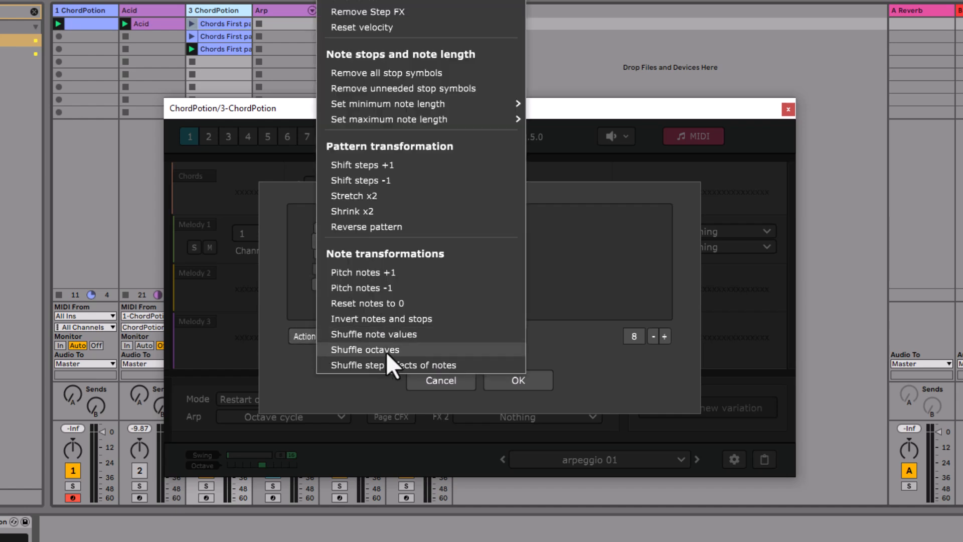
{"action": "left_click", "coordinate": [363, 349]}
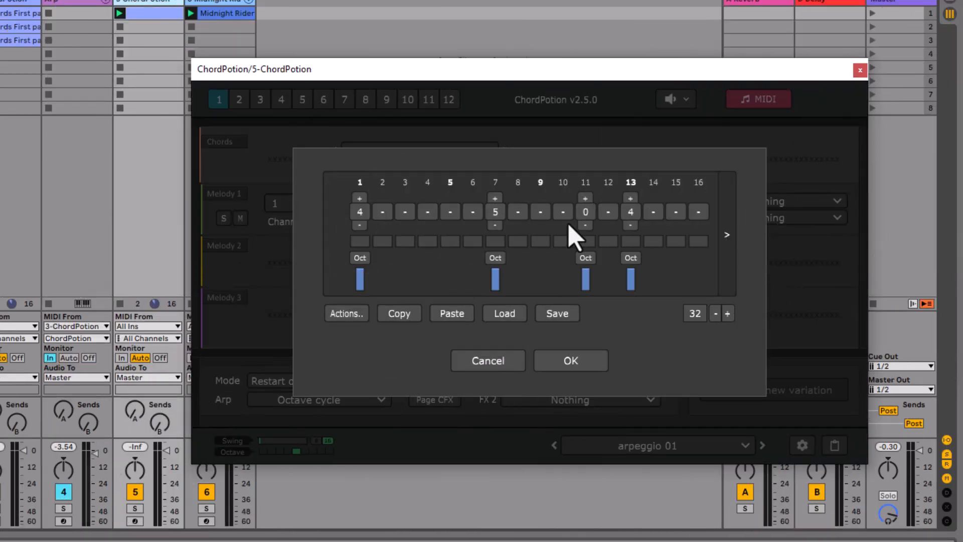
{"action": "left_click", "coordinate": [726, 234]}
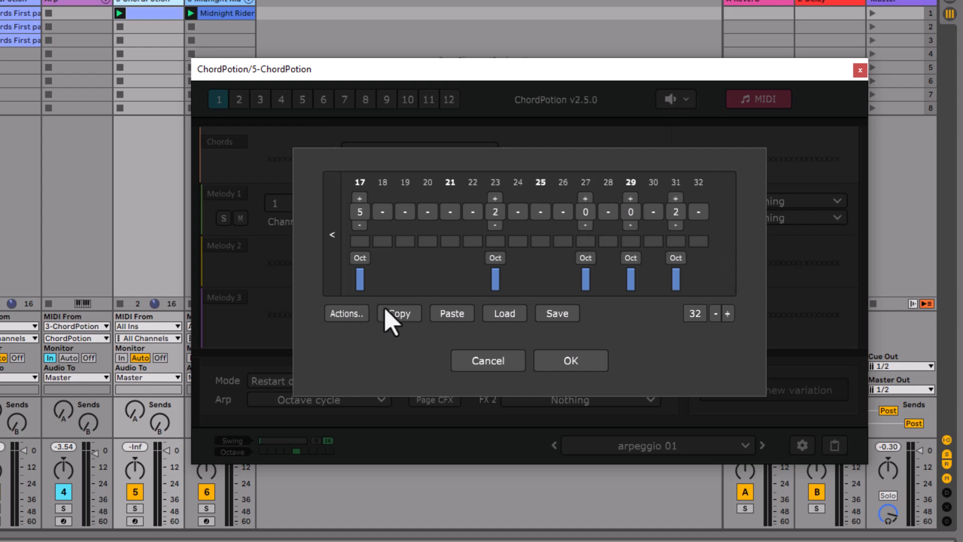
{"action": "left_click", "coordinate": [345, 313]}
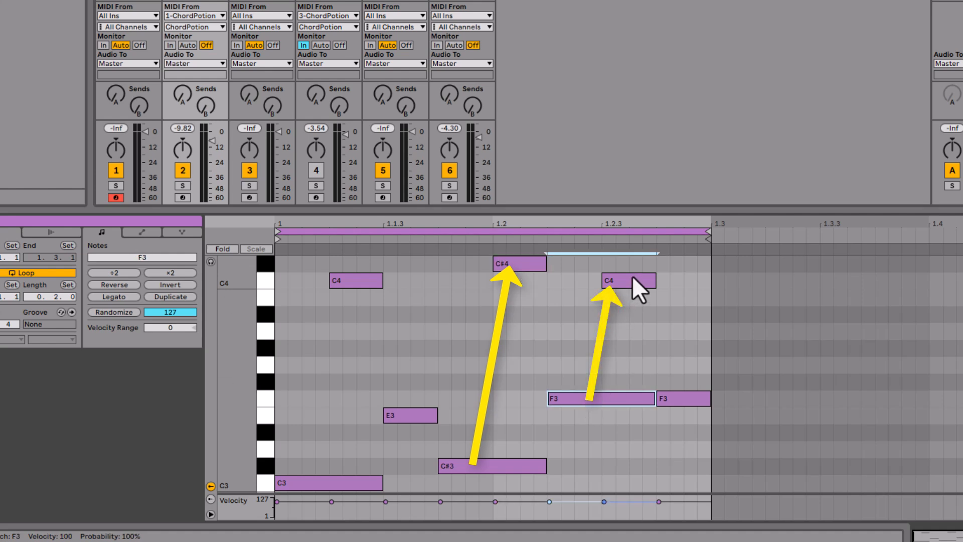
Step: Select the C4 note near beat 1.2.3 in the recorded clip to inspect the octave jump
{"action": "left_click", "coordinate": [630, 281]}
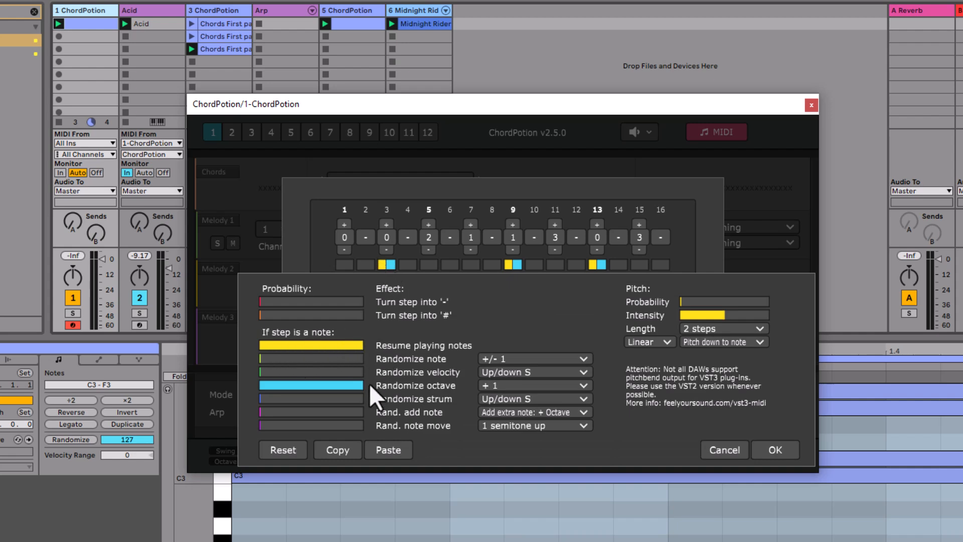
{"action": "mouse_move", "coordinate": [470, 402]}
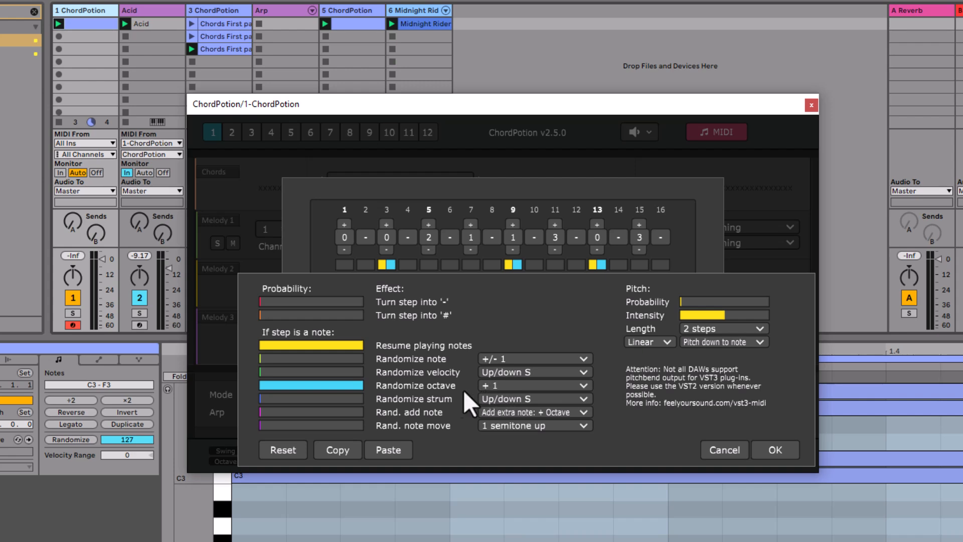
{"action": "mouse_move", "coordinate": [381, 393]}
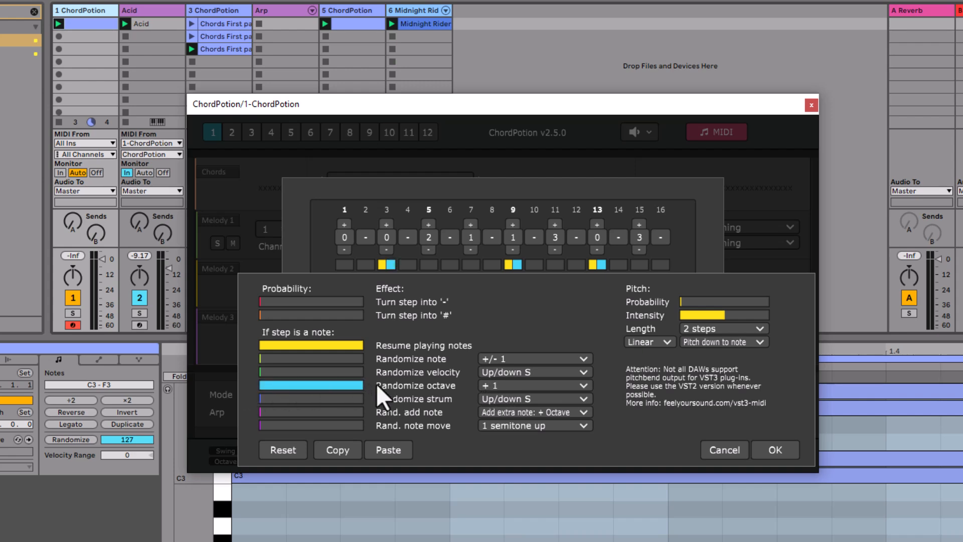
{"action": "mouse_move", "coordinate": [532, 280]}
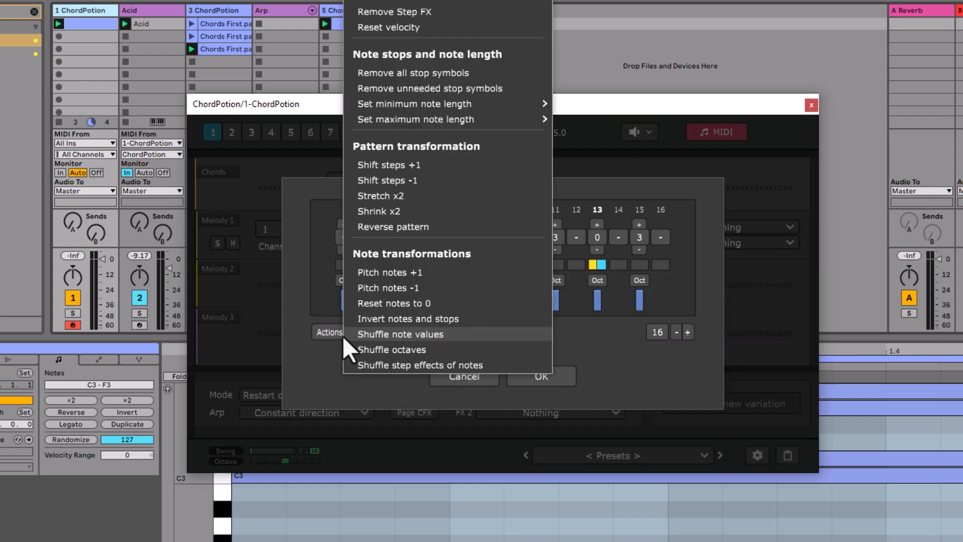
{"action": "mouse_move", "coordinate": [443, 374]}
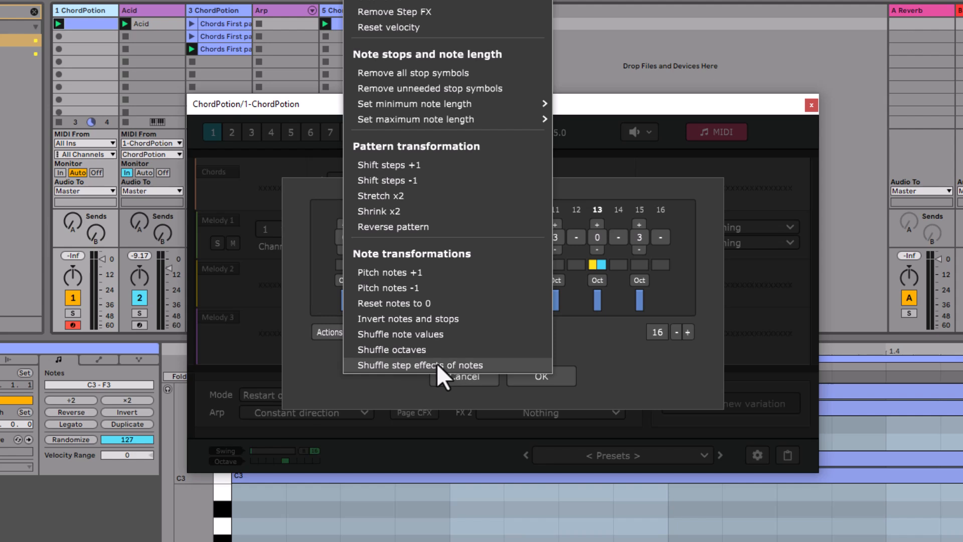
Step: Shuffle the random-octave step effects onto steps 1, 3 and 11 of the 16-step pattern
{"action": "left_click", "coordinate": [419, 365]}
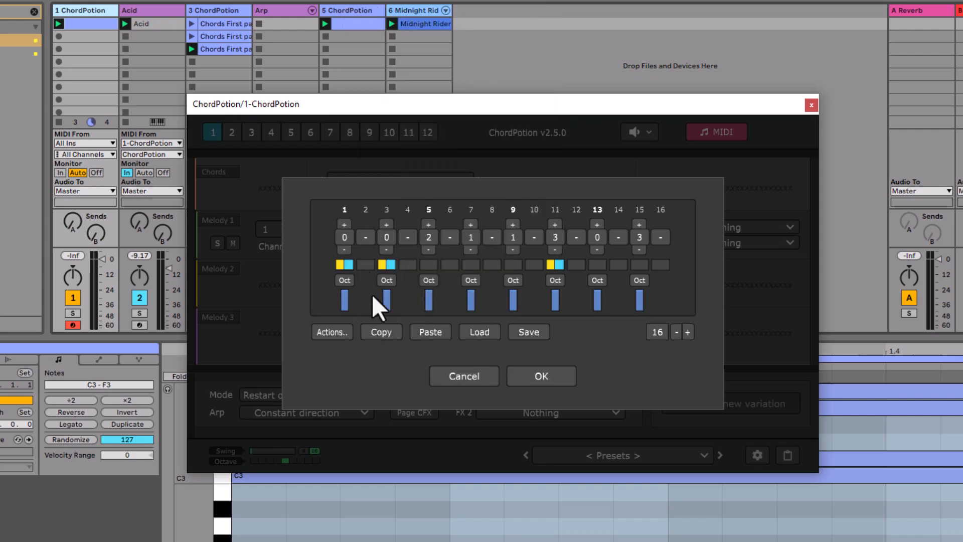
{"action": "mouse_move", "coordinate": [376, 332]}
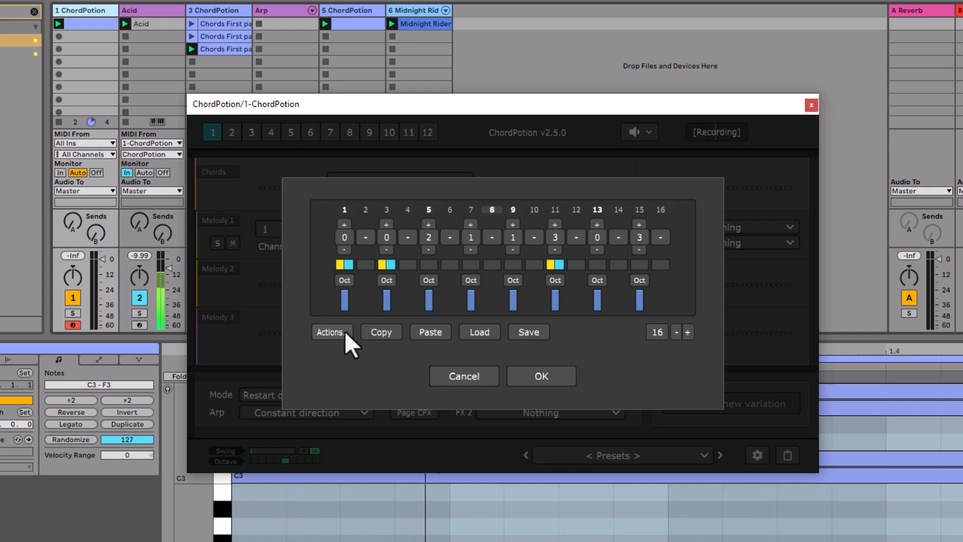
Step: Reshuffle the step effects twice during recording, ending on steps 1, 3 and 5
{"action": "left_click", "coordinate": [330, 332]}
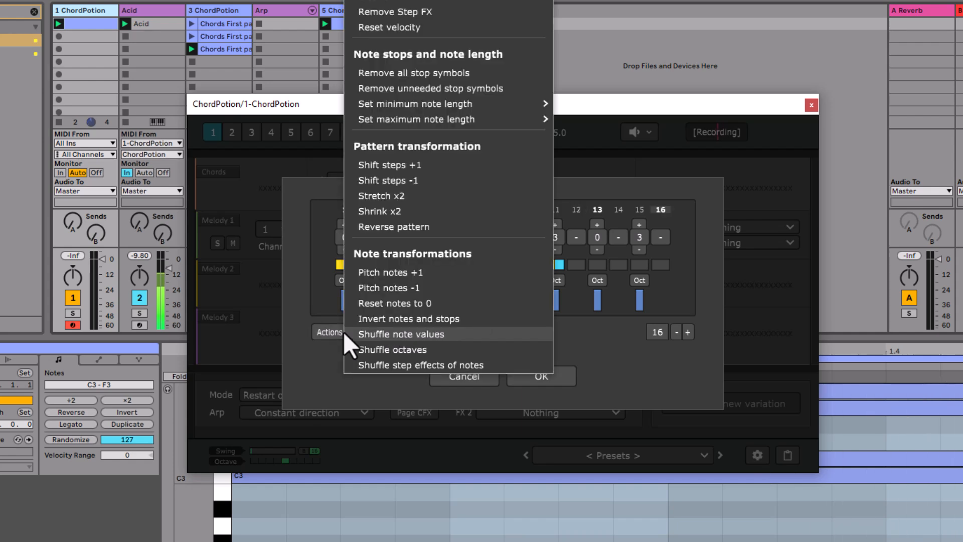
{"action": "left_click", "coordinate": [400, 334]}
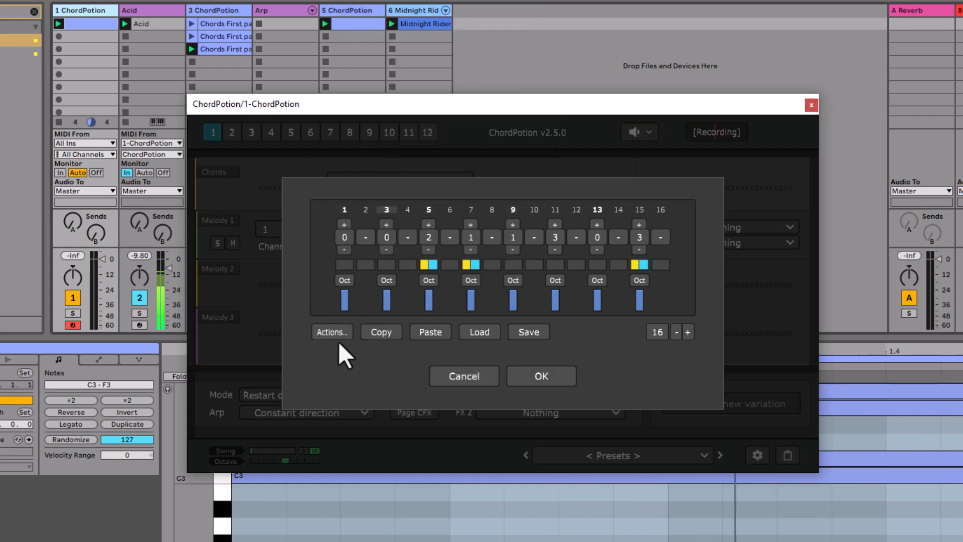
{"action": "left_click", "coordinate": [332, 331]}
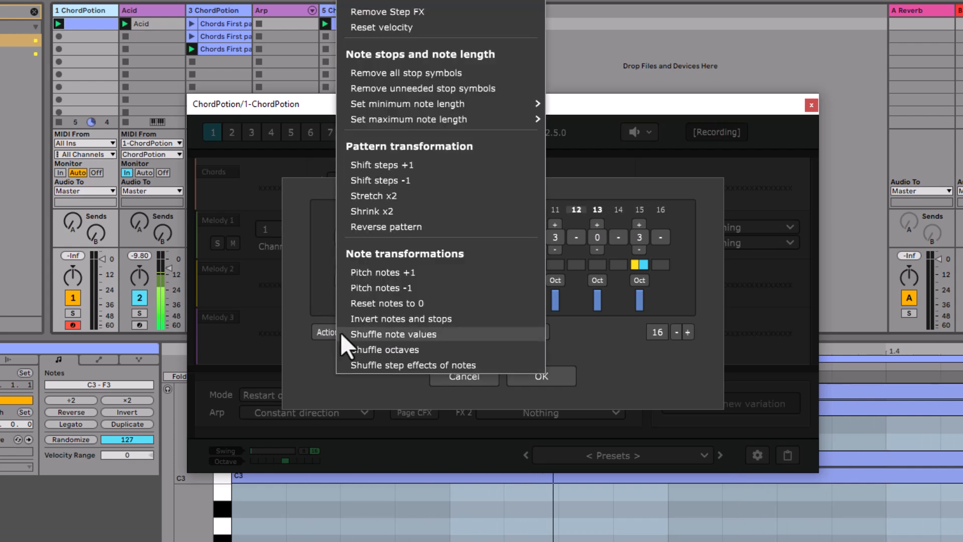
{"action": "left_click", "coordinate": [393, 333]}
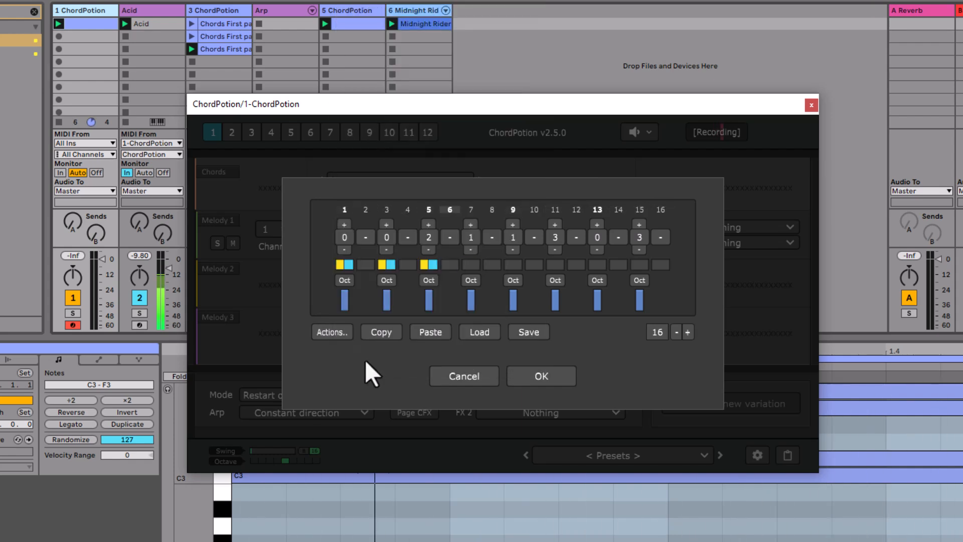